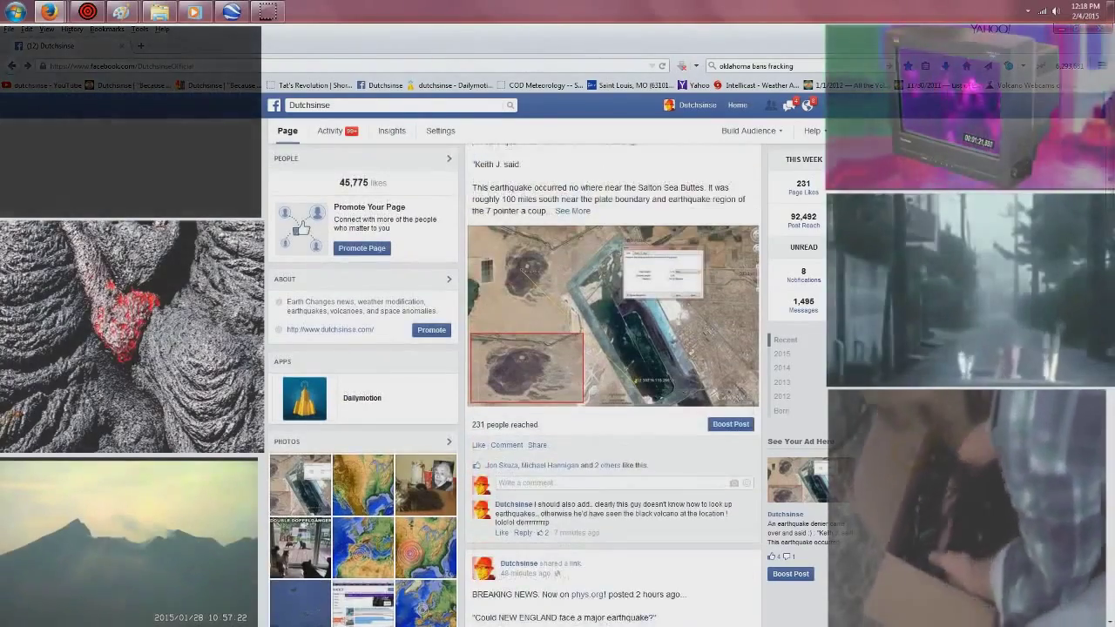
# - Scroll to the shared phys.org post and open the 'Could NEW ENGLAND face a major earthquake?' link
pyautogui.scroll(-3)
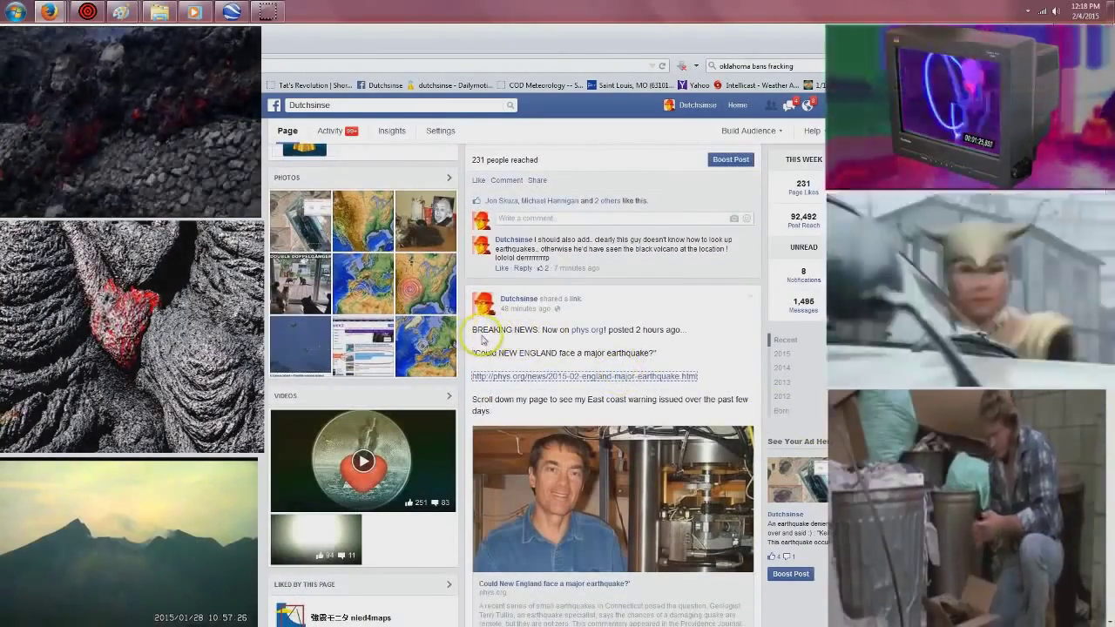
pyautogui.moveTo(590, 338)
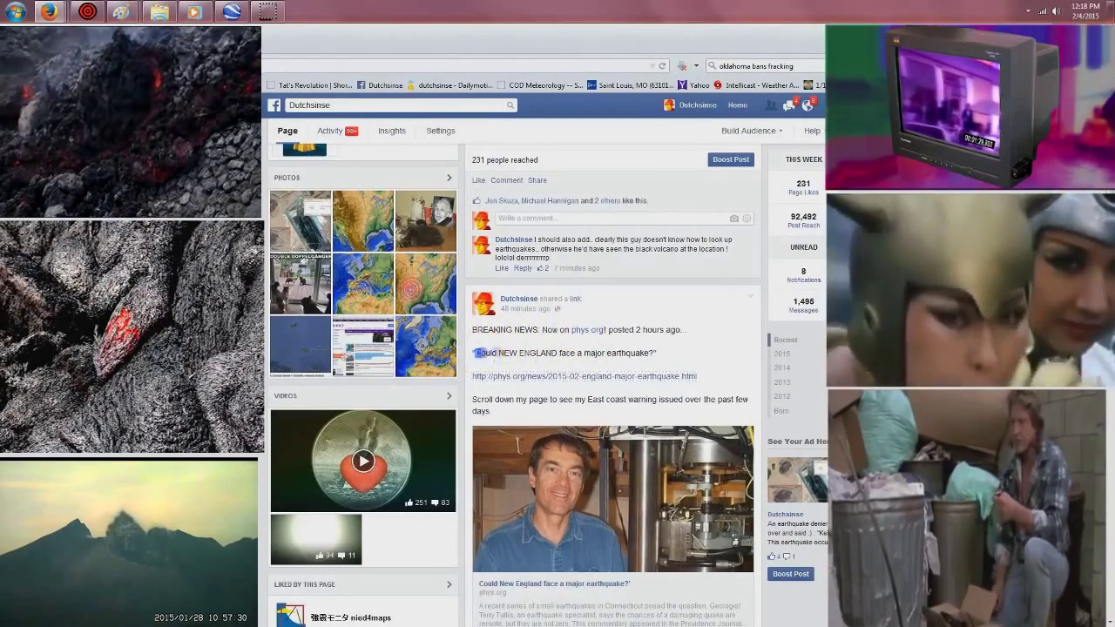
pyautogui.doubleClick(564, 353)
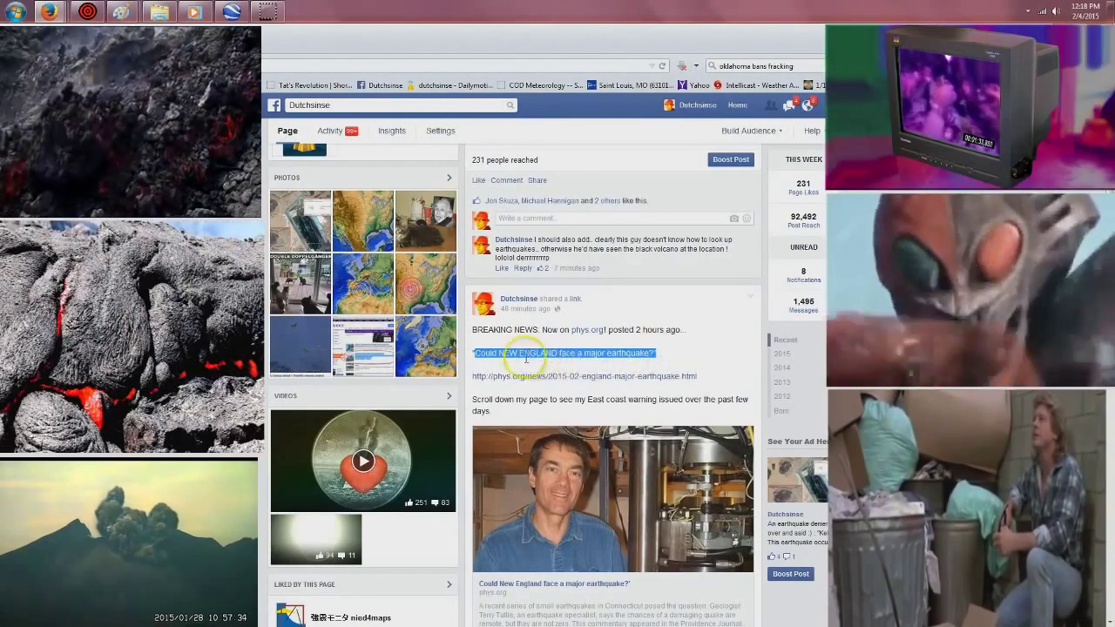
pyautogui.click(563, 352)
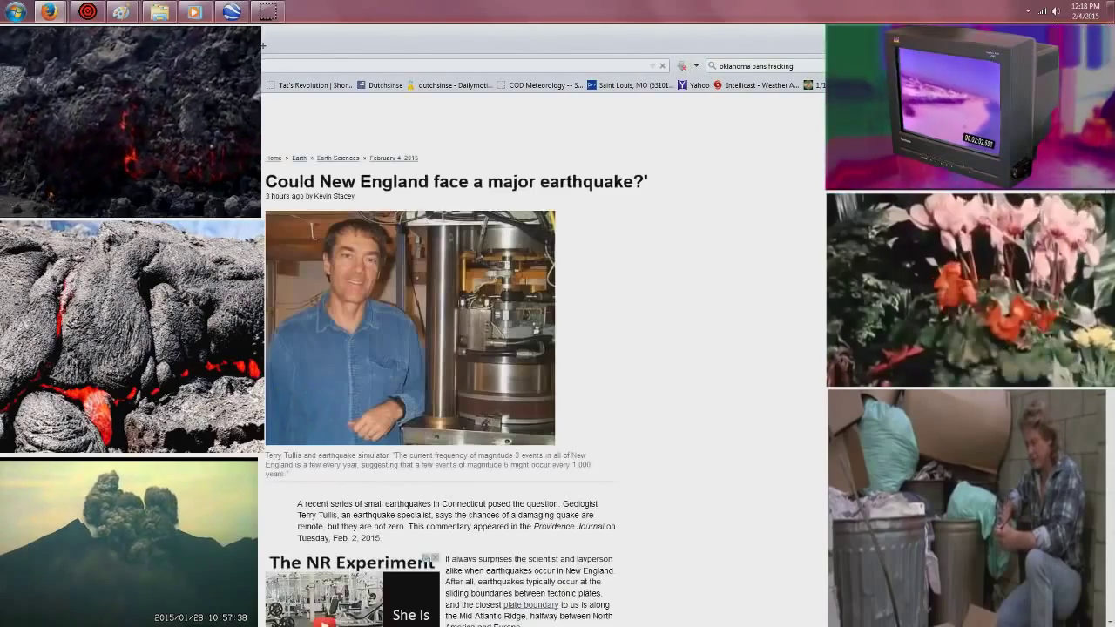
# - Scroll through the New England earthquake article to its 'No, that's not likely' answer
pyautogui.scroll(-3)
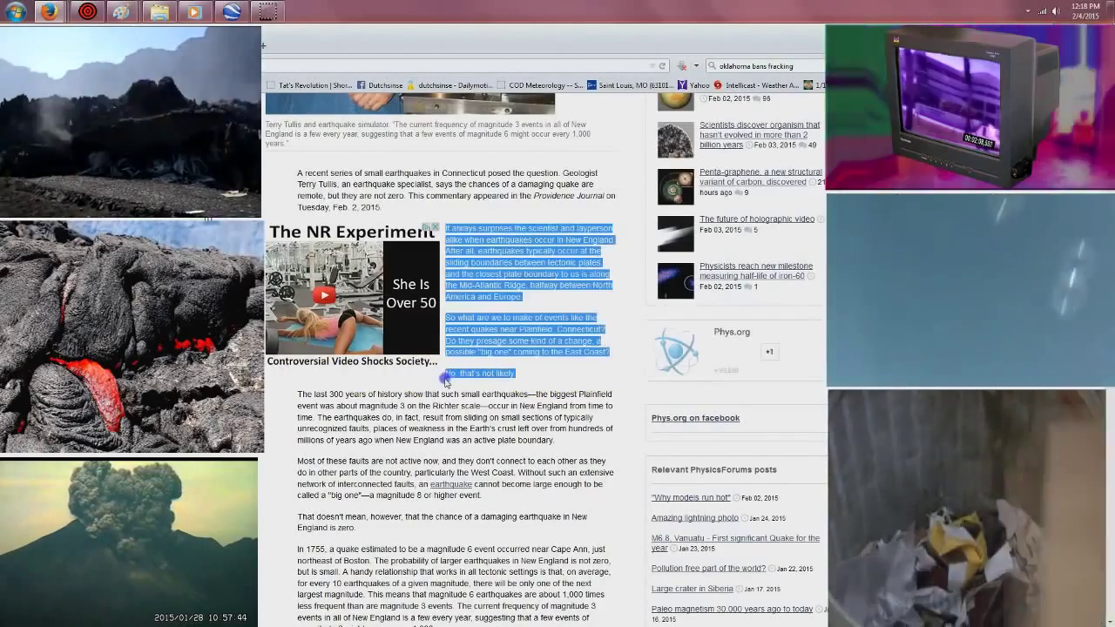
pyautogui.scroll(-3)
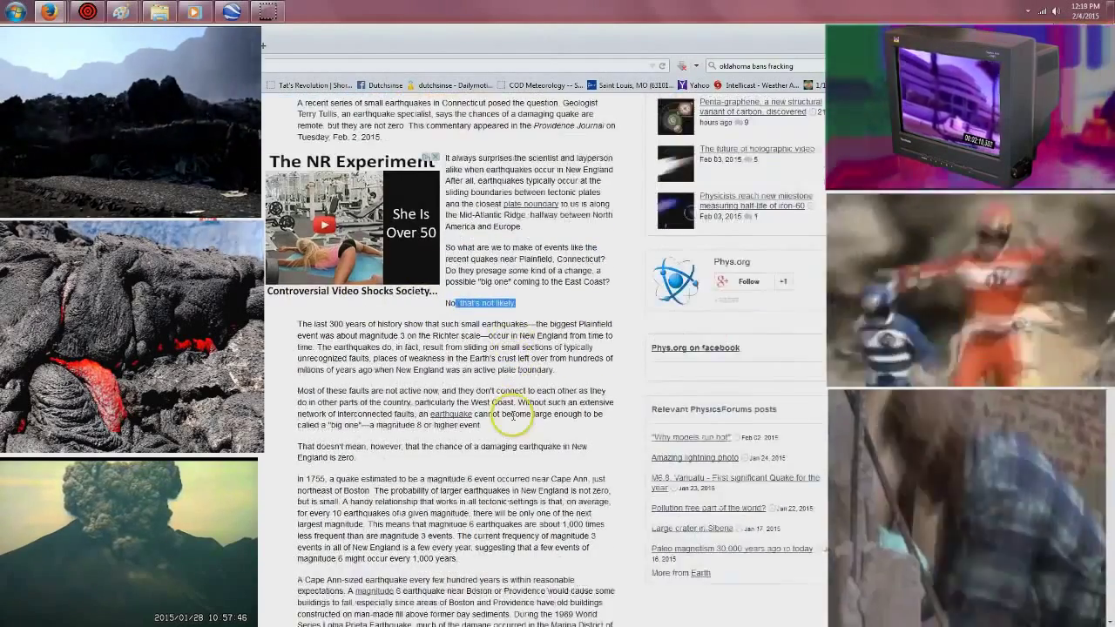
pyautogui.scroll(-3)
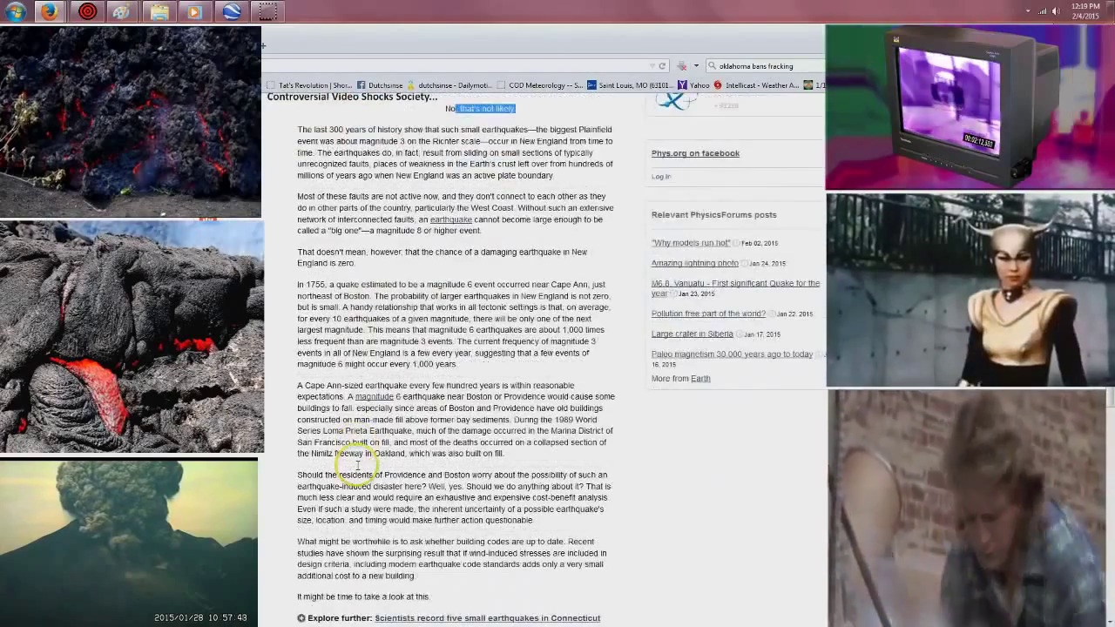
pyautogui.scroll(-3)
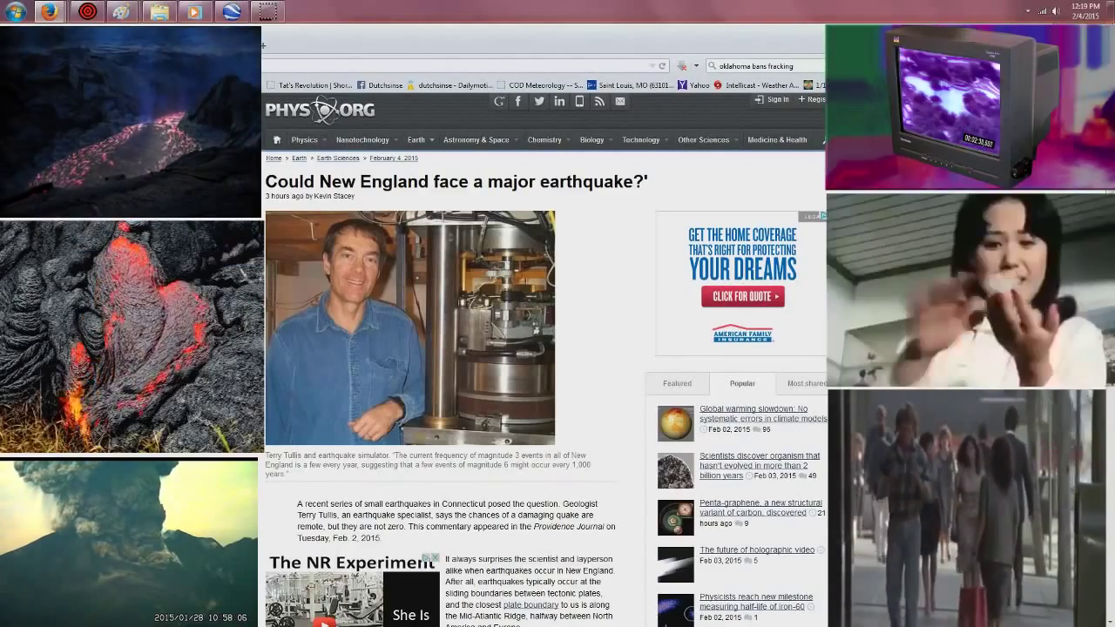
pyautogui.moveTo(569, 547)
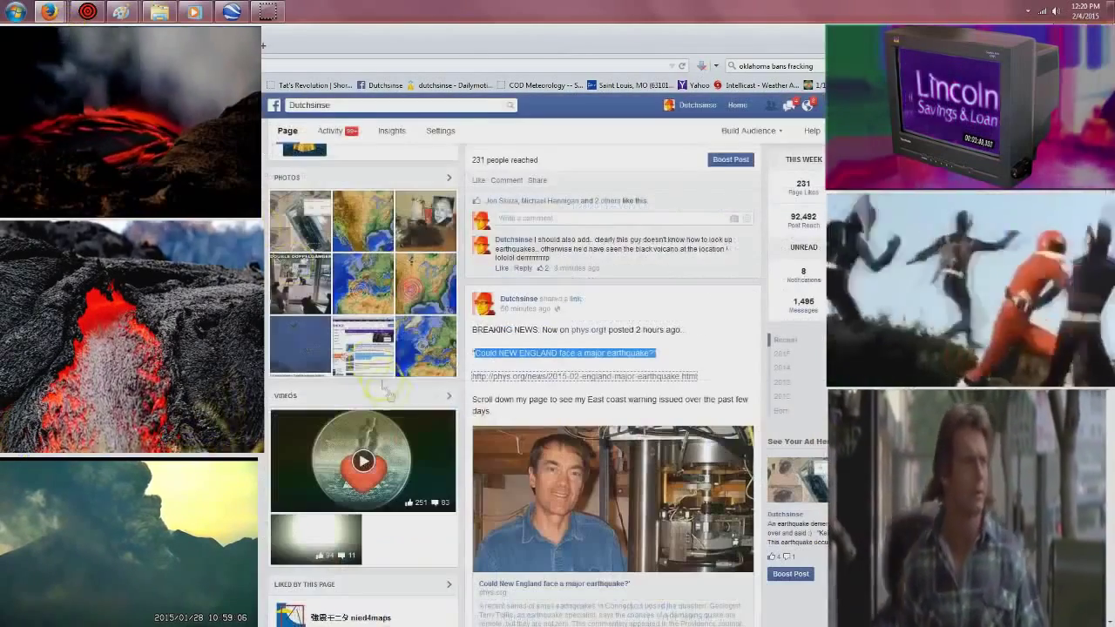
# - Click the Dutchsinse page to focus it before returning to the newest post
pyautogui.click(402, 144)
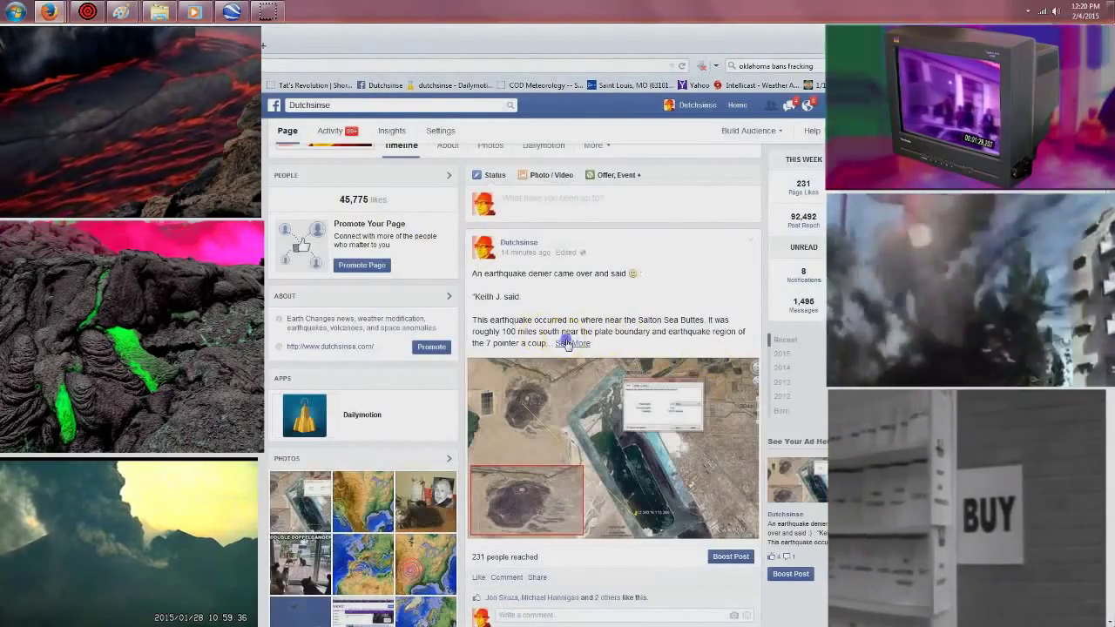
pyautogui.click(575, 343)
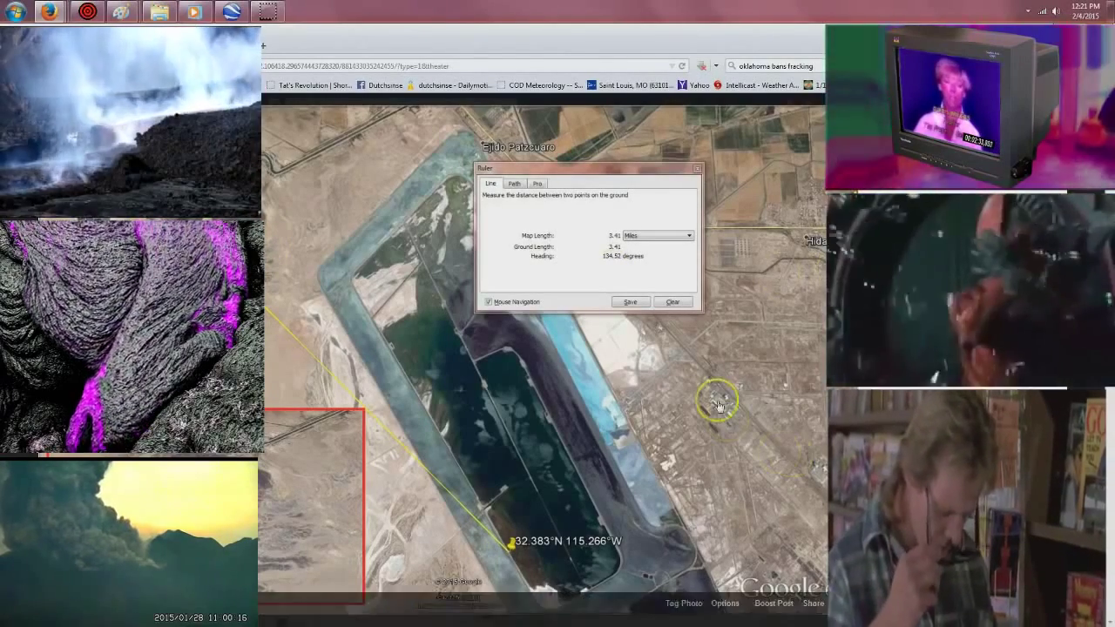
pyautogui.moveTo(399, 296)
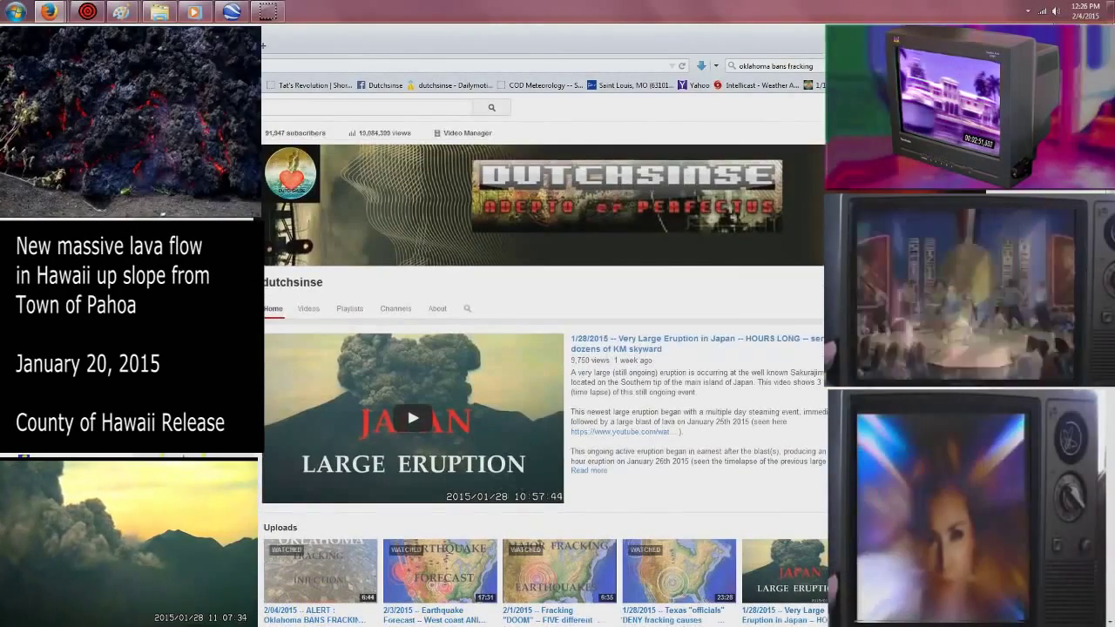
pyautogui.scroll(-3)
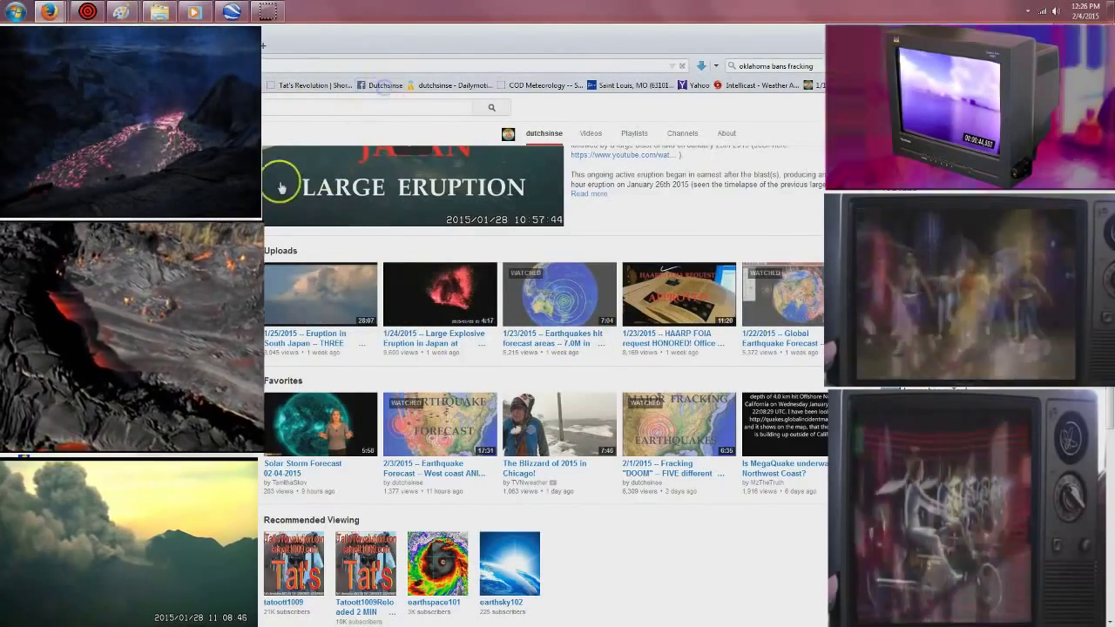
# - Open the Dutchsinse page and scroll down to the Oklahoma injection-well ban post
pyautogui.click(381, 85)
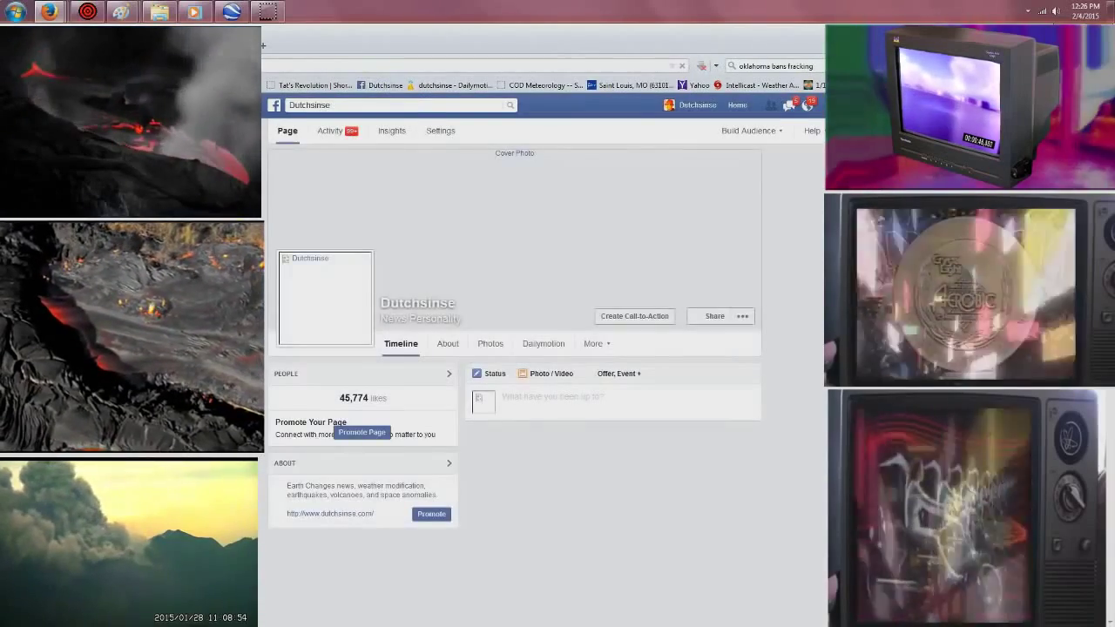
pyautogui.click(807, 105)
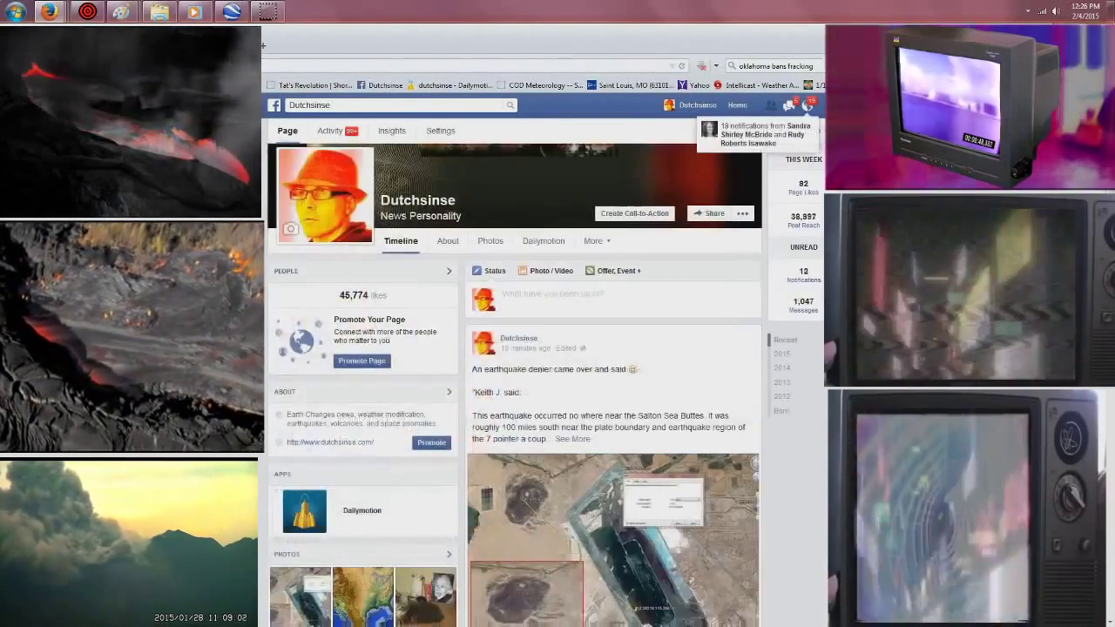
pyautogui.scroll(-3)
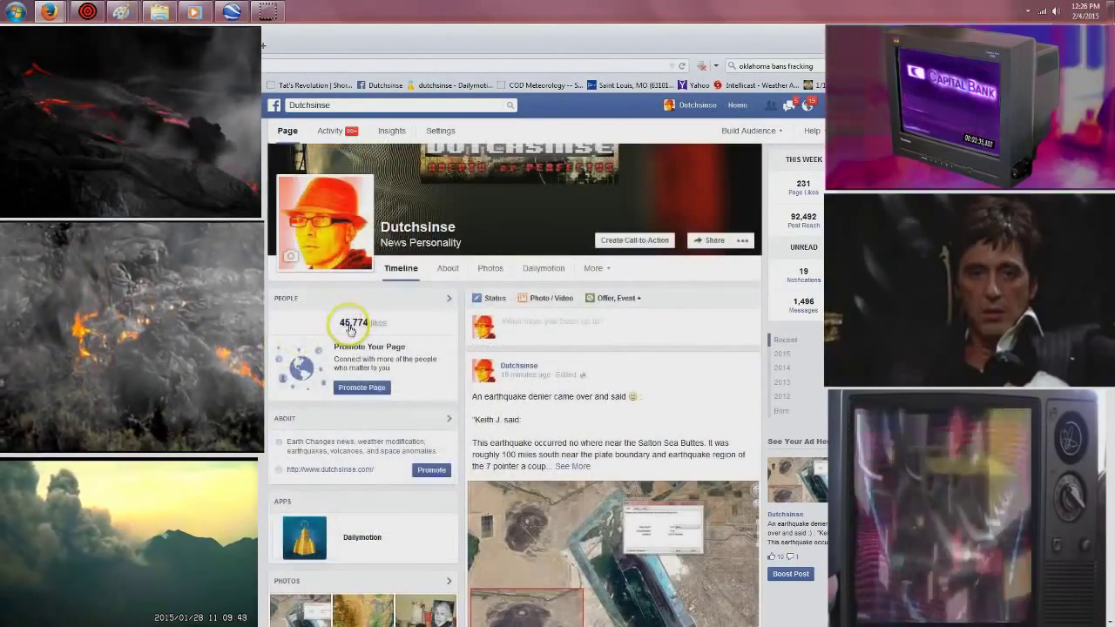
pyautogui.scroll(-3)
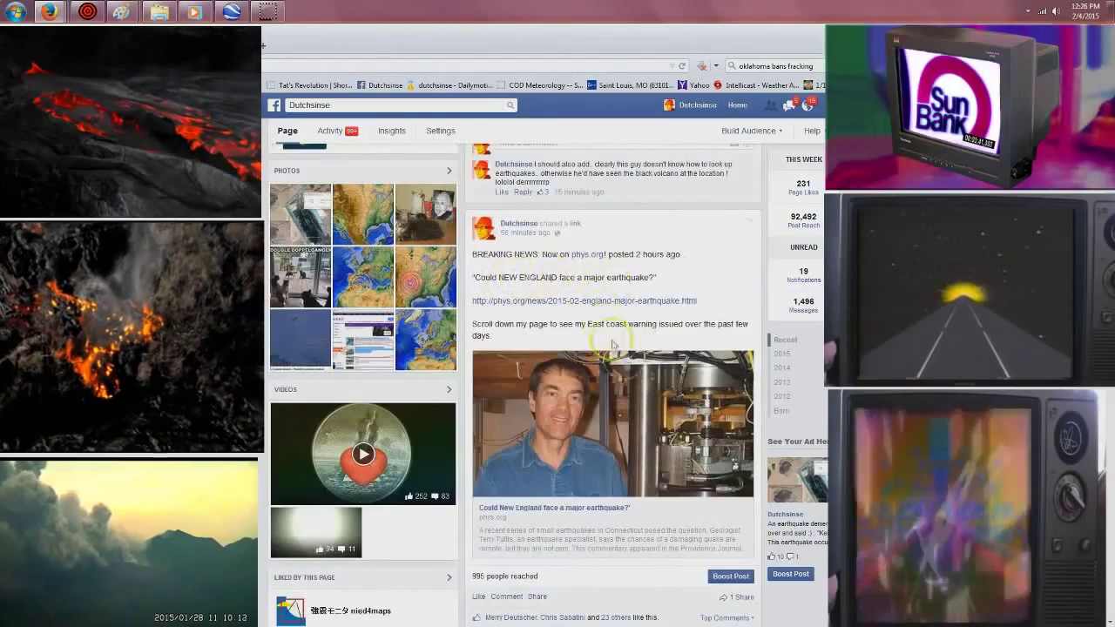
pyautogui.scroll(-3)
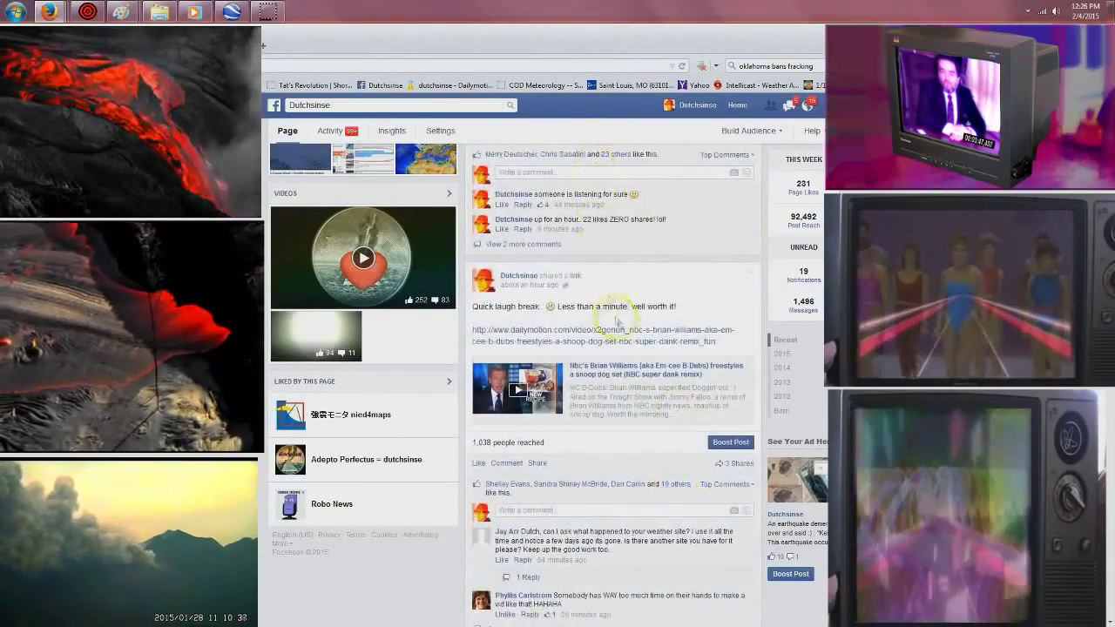
pyautogui.scroll(-3)
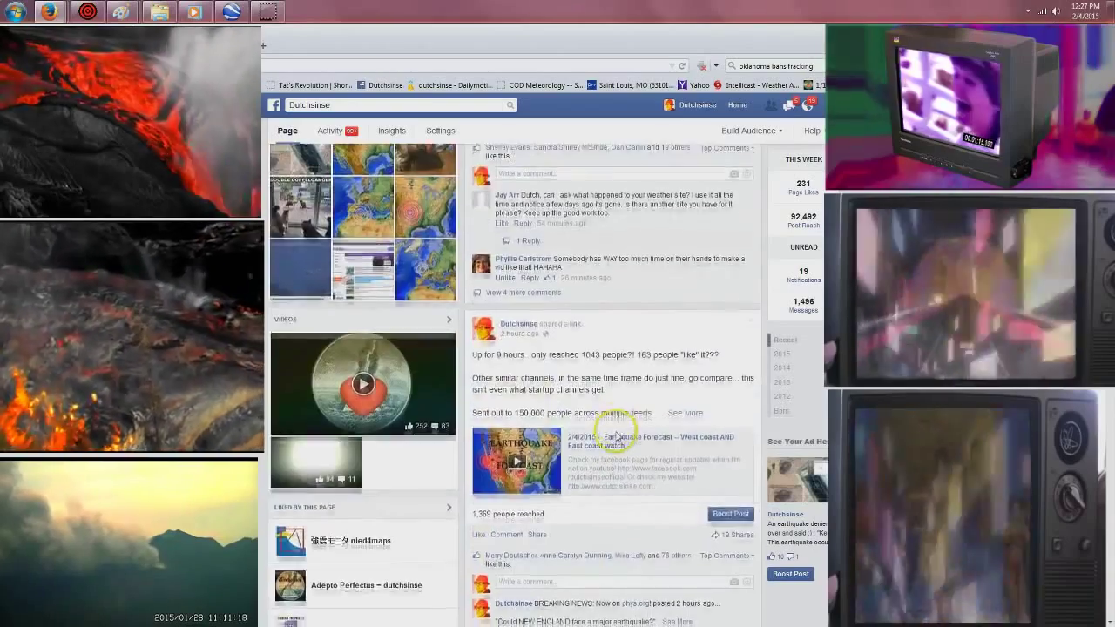
pyautogui.scroll(-3)
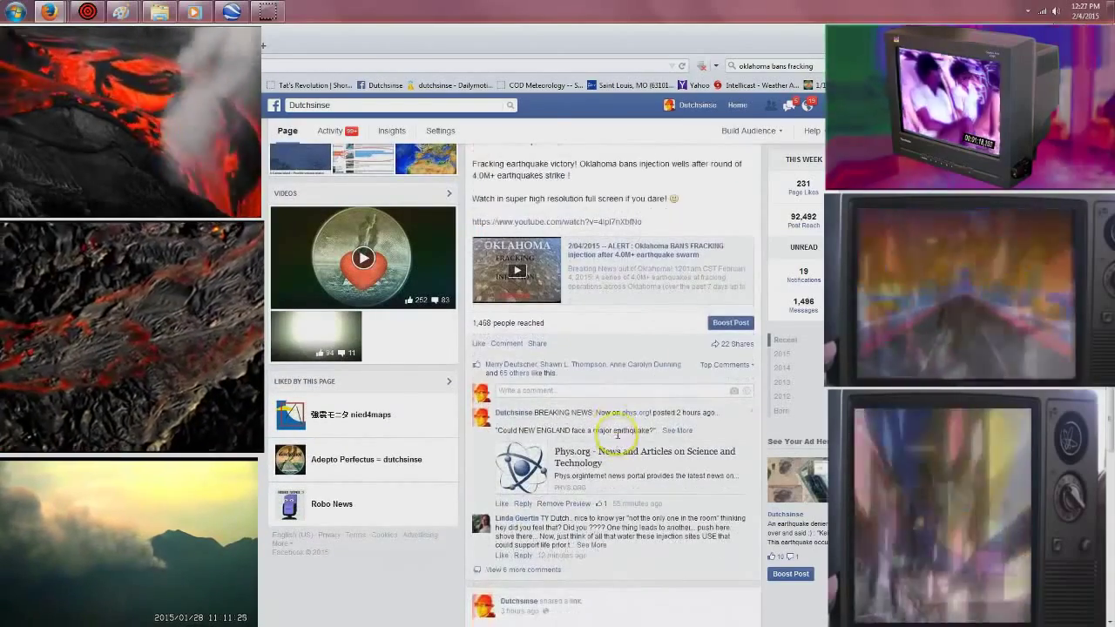